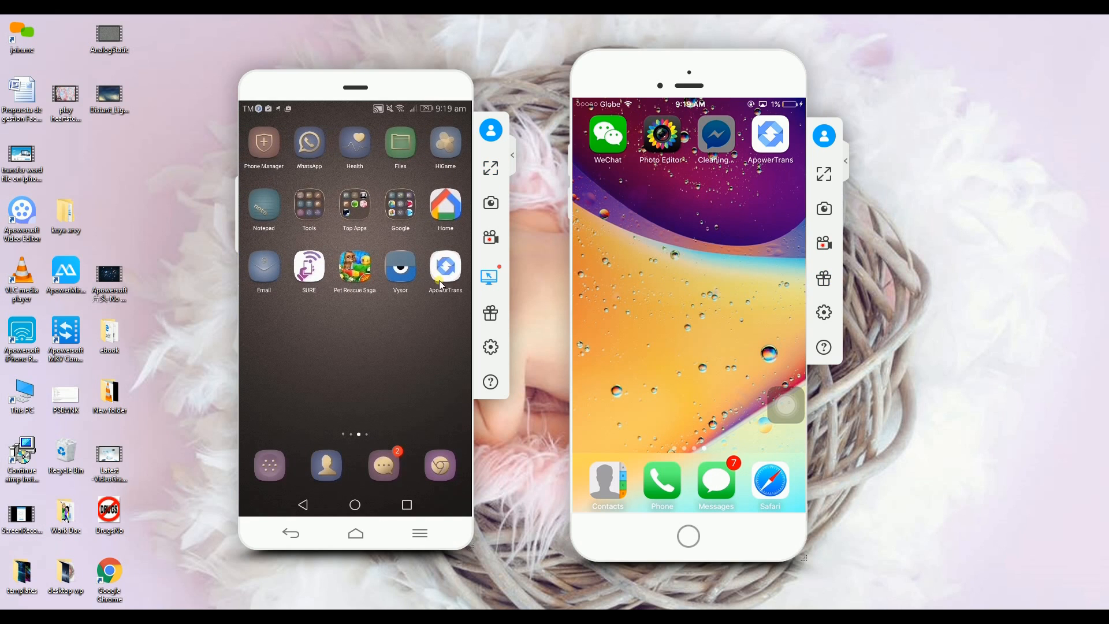
Launch ApowerTrans on the Android phone and then on the iPhone.
click(445, 267)
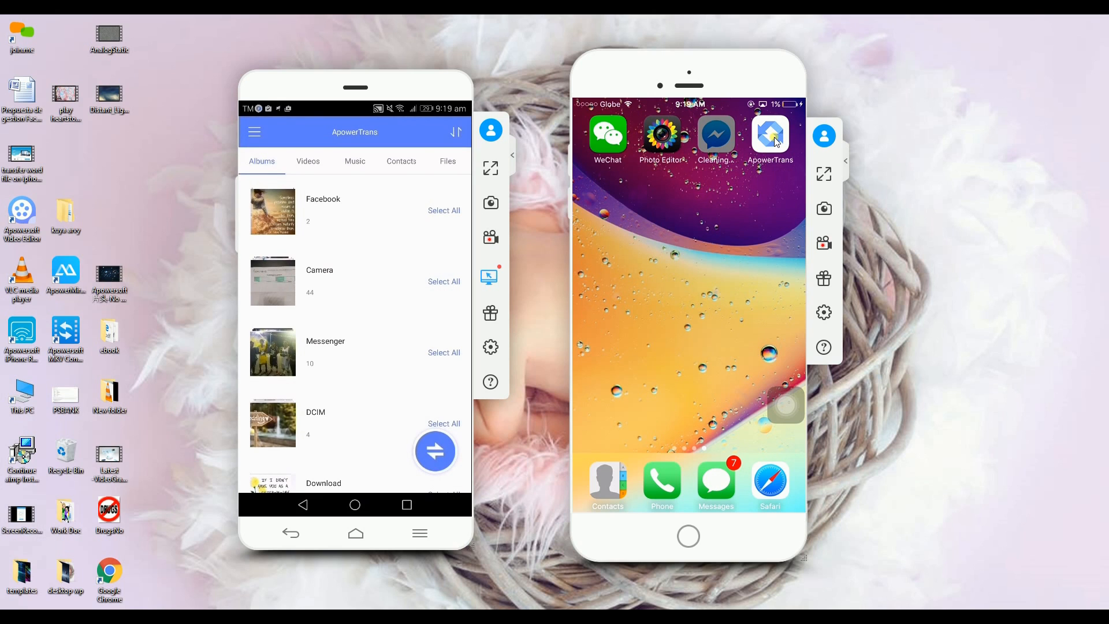
click(770, 134)
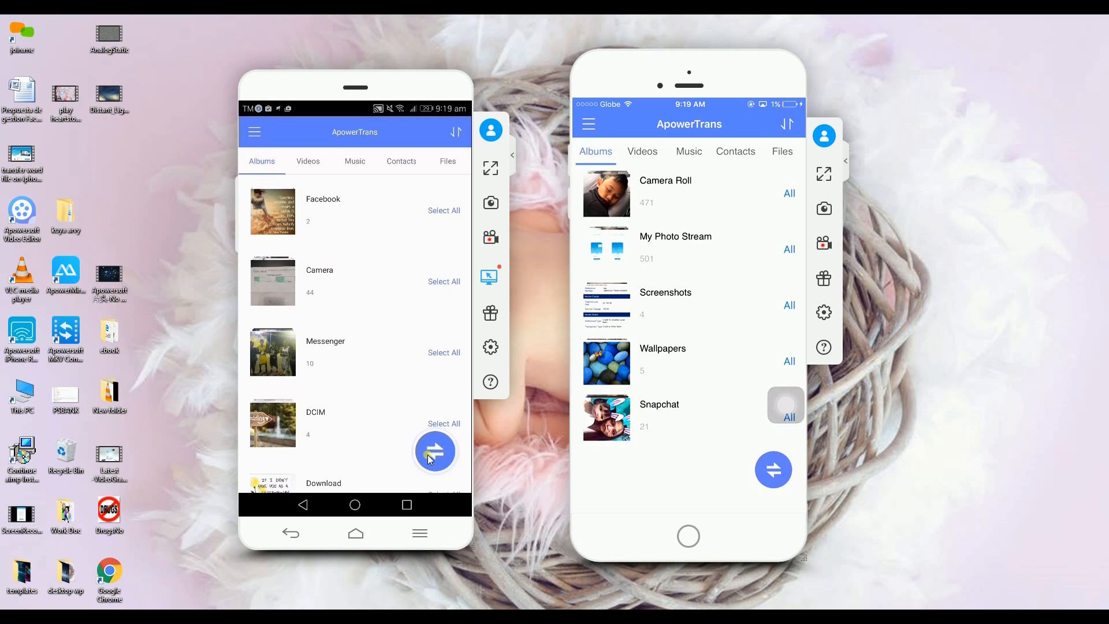
Start the device search on Android and connect to the iPhone shown on the Radar screen.
click(435, 451)
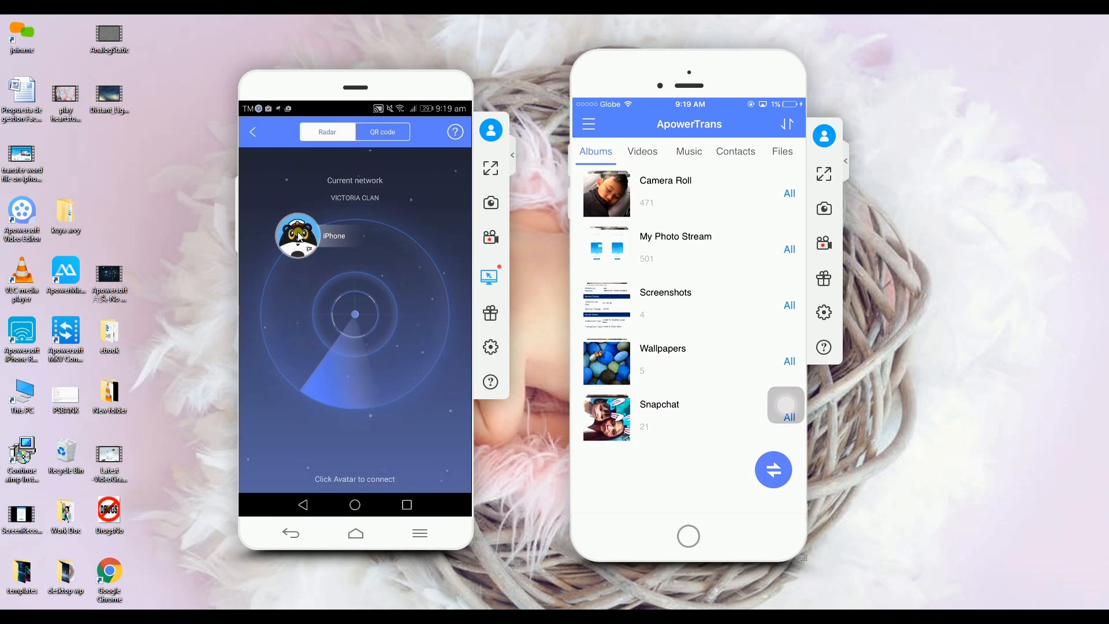
click(297, 236)
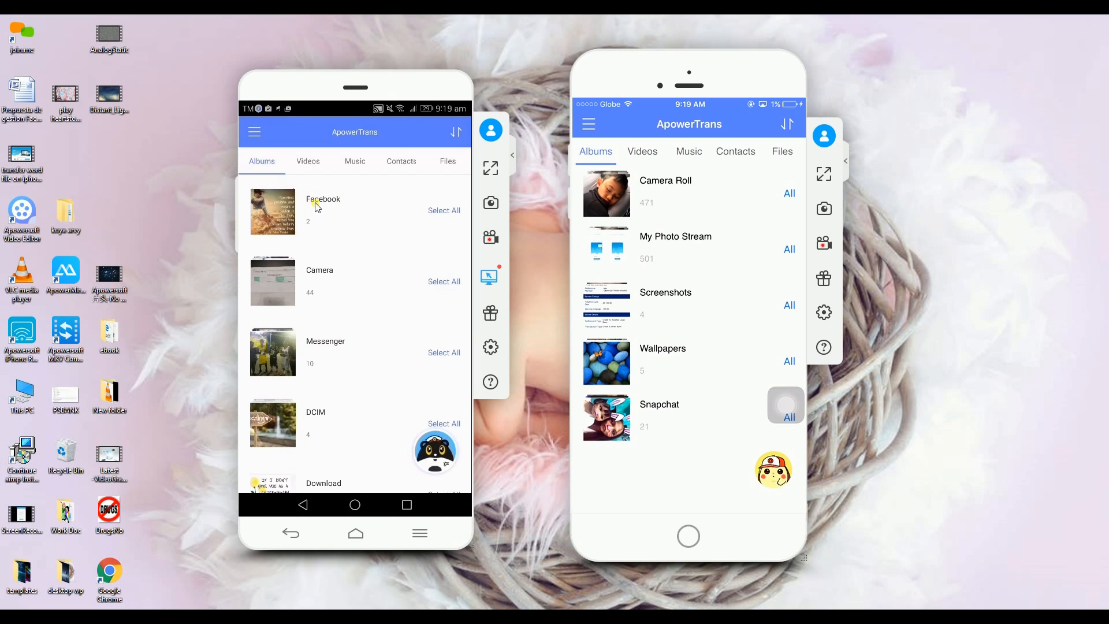
Select all photos in the Android Facebook album and send the two of them to the iPhone.
click(324, 209)
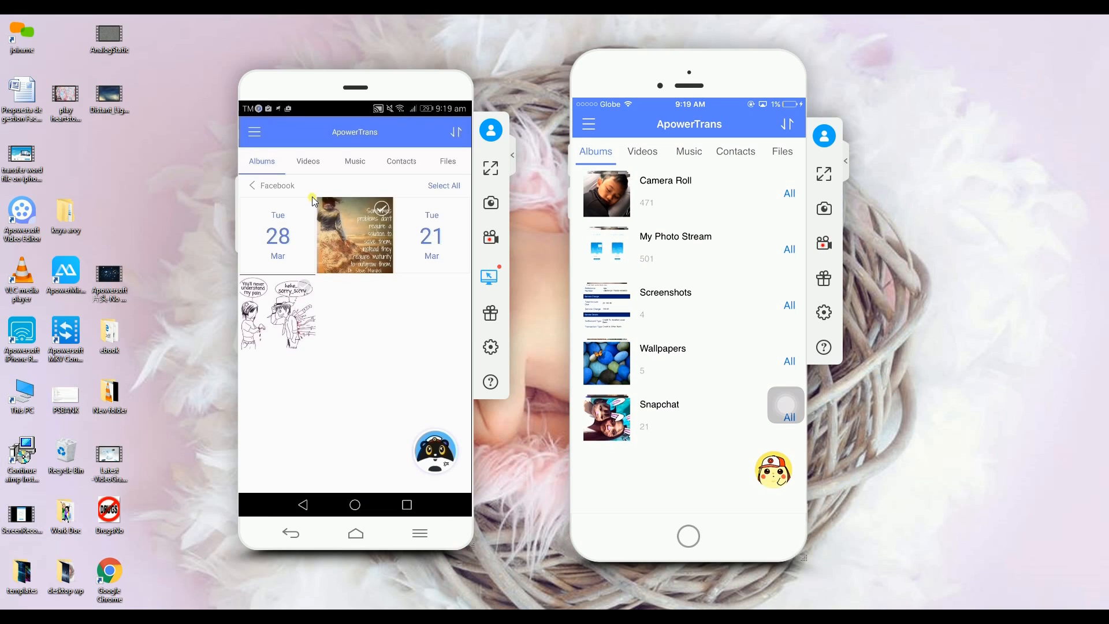
click(443, 185)
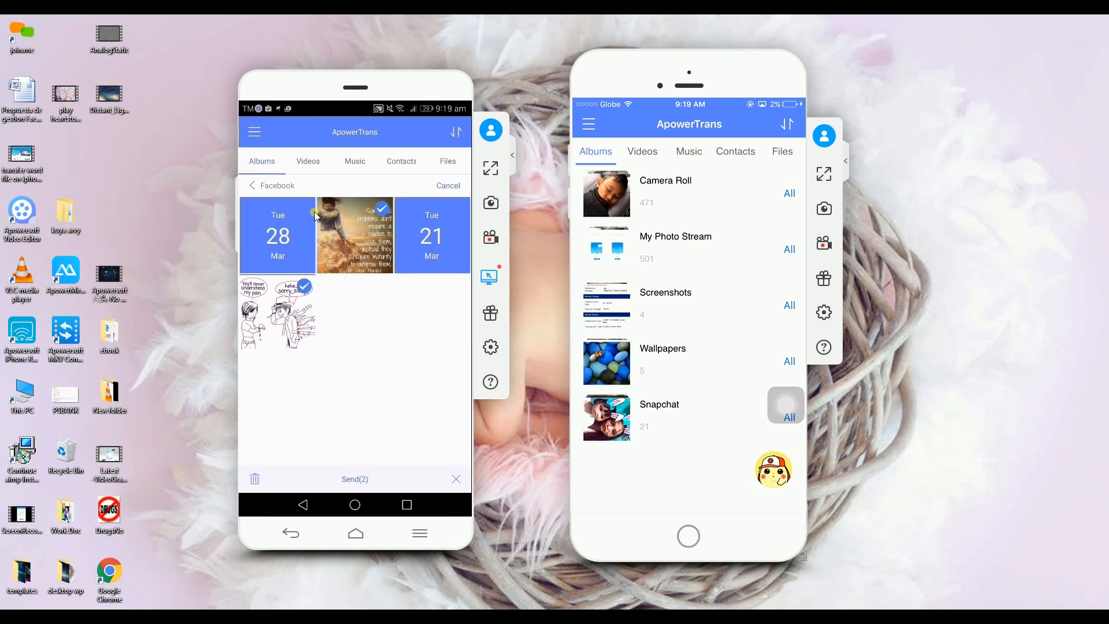
mouse_move(415, 527)
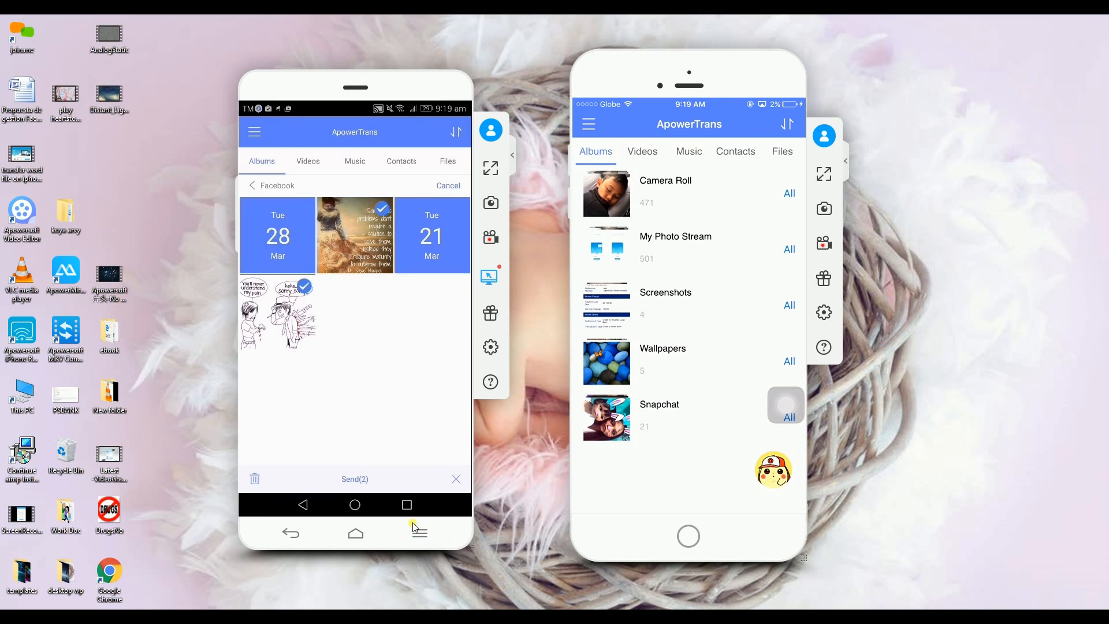
click(355, 478)
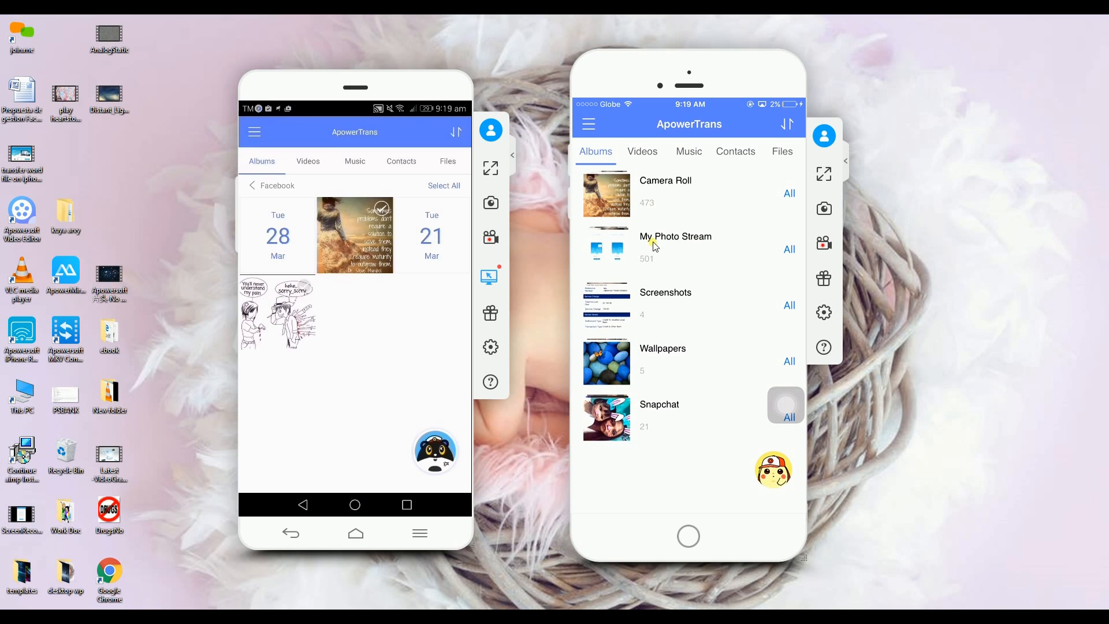
mouse_move(635, 197)
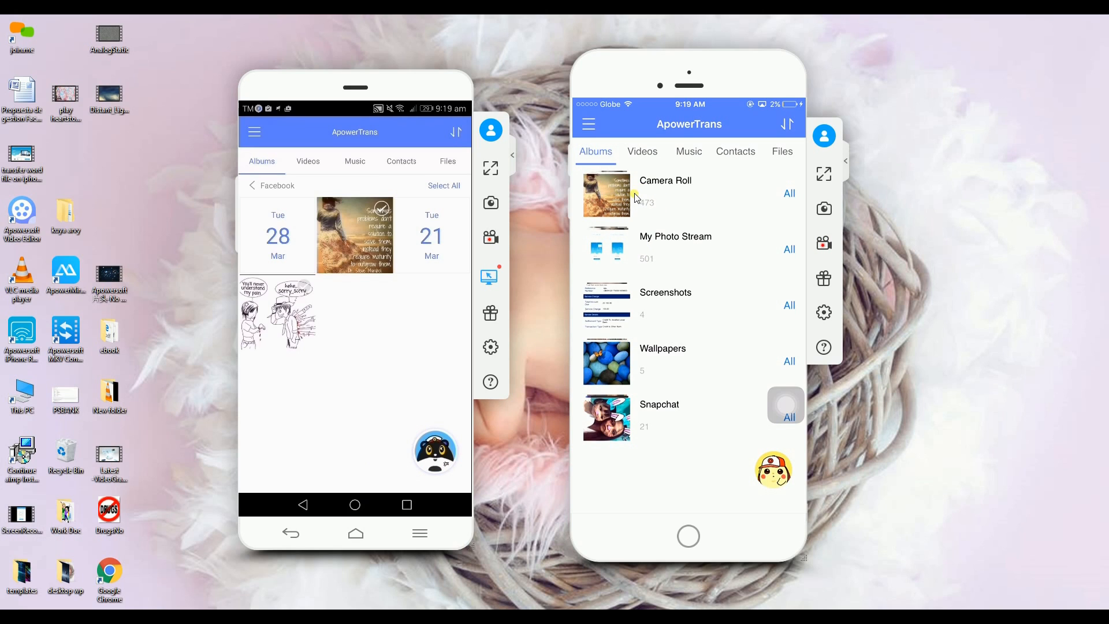
Show the iPhone's Camera Roll with the two received Facebook photos at the top.
click(665, 181)
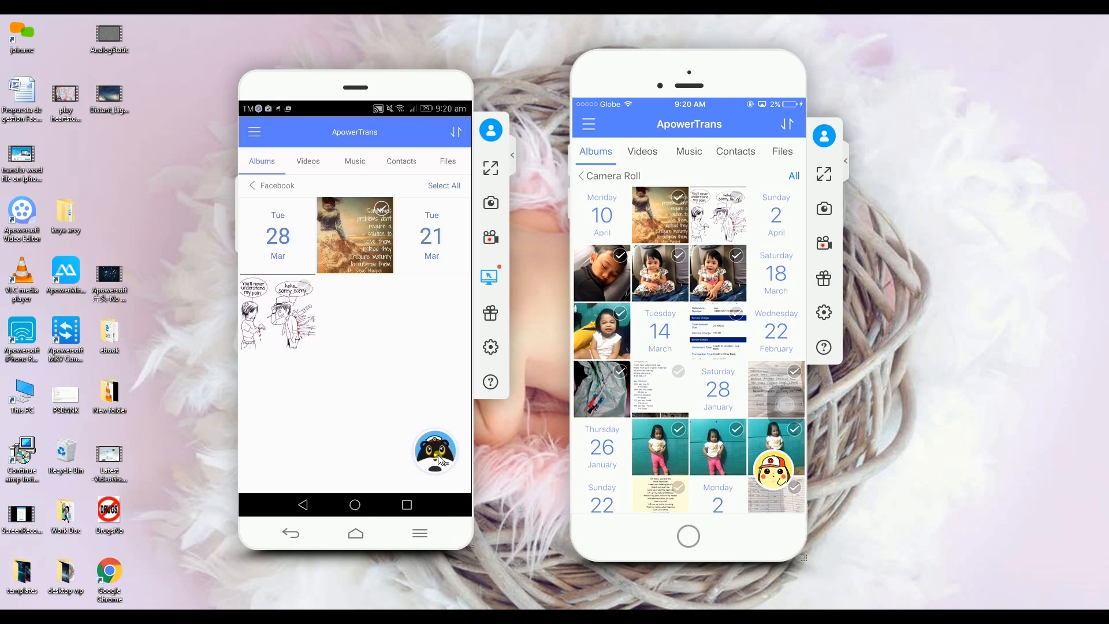
View the Android transfer history and request disconnection from the iPhone.
click(435, 451)
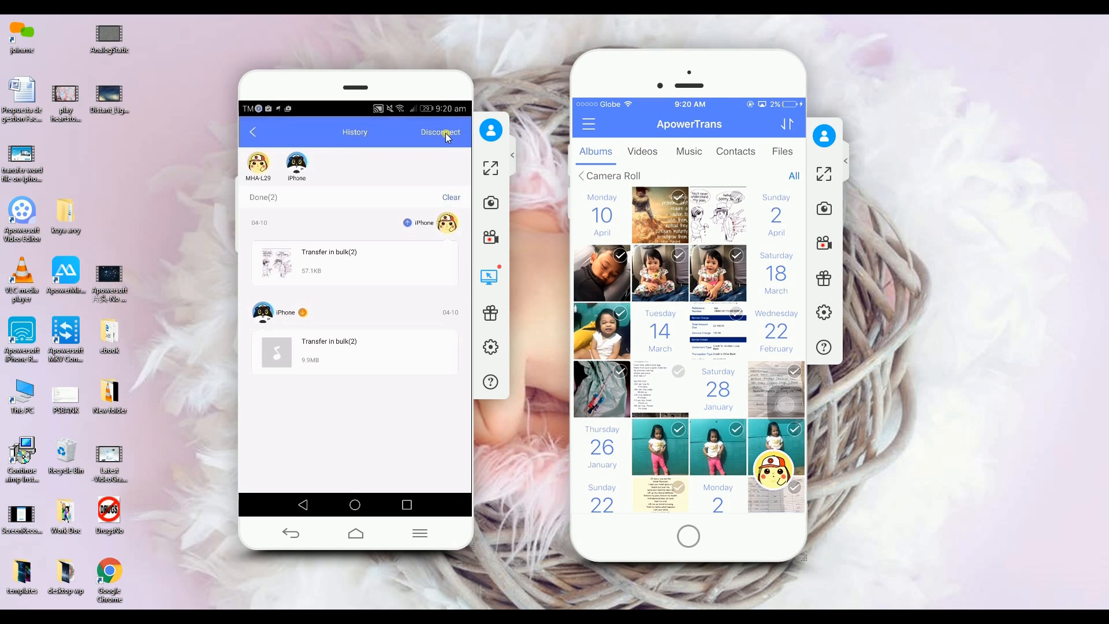
click(440, 131)
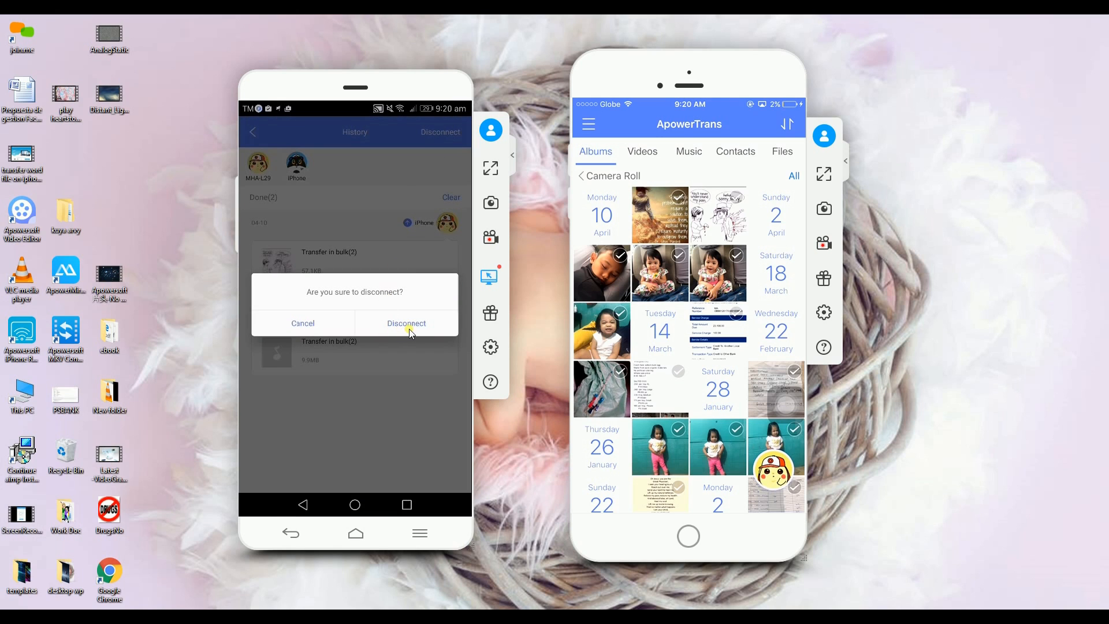